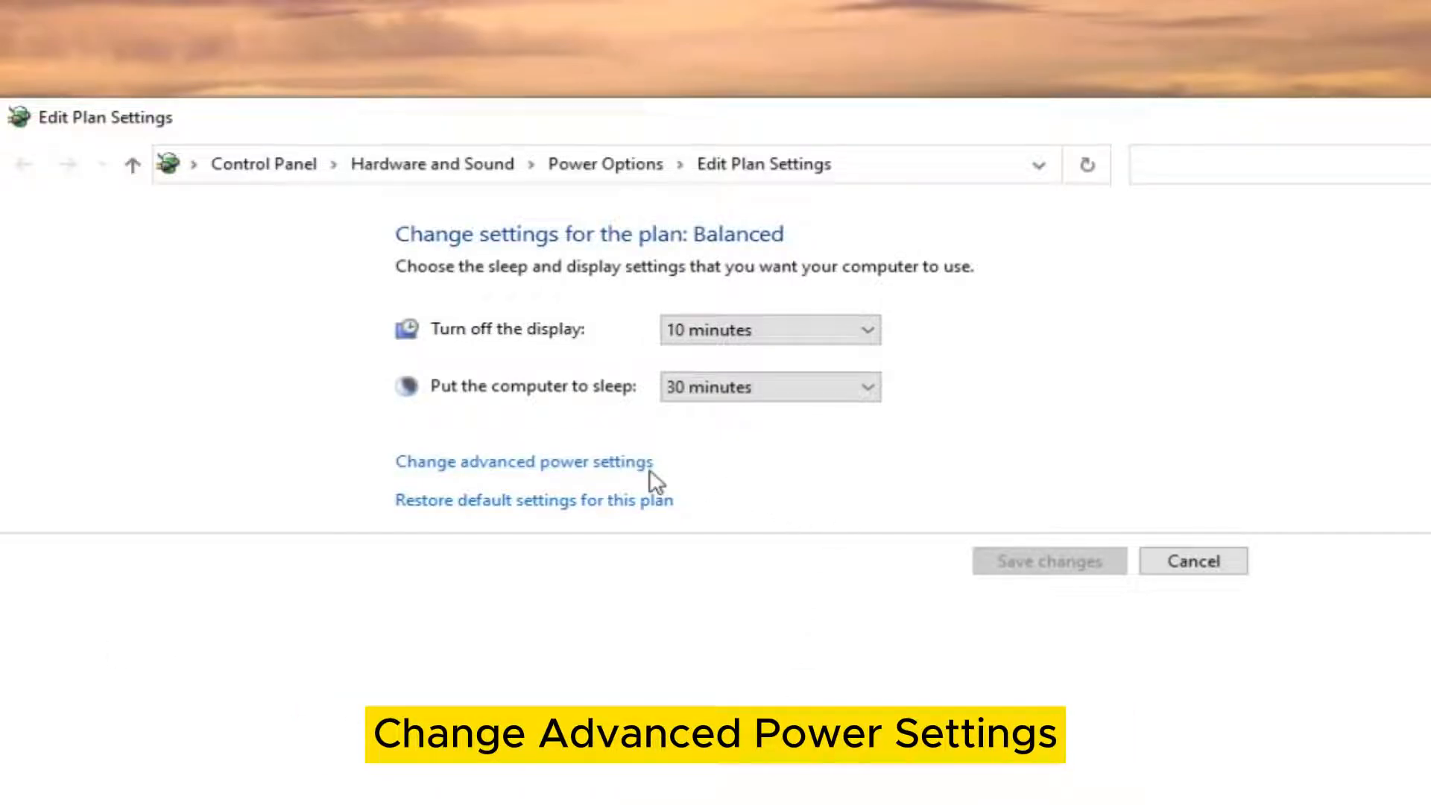
Open 'Change advanced power settings' for the Balanced plan
click(525, 461)
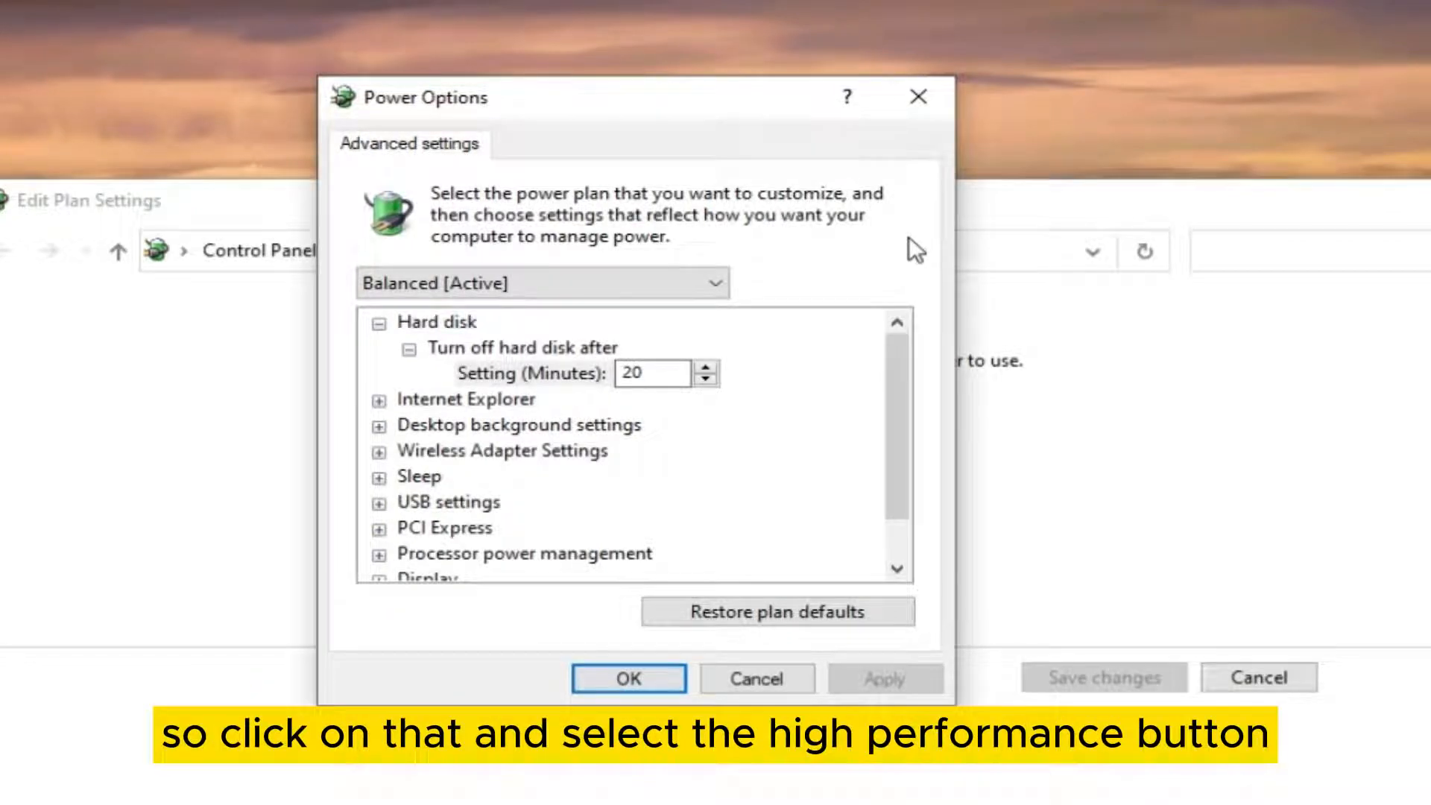
Choose High performance from the plan dropdown in Power Options
click(541, 284)
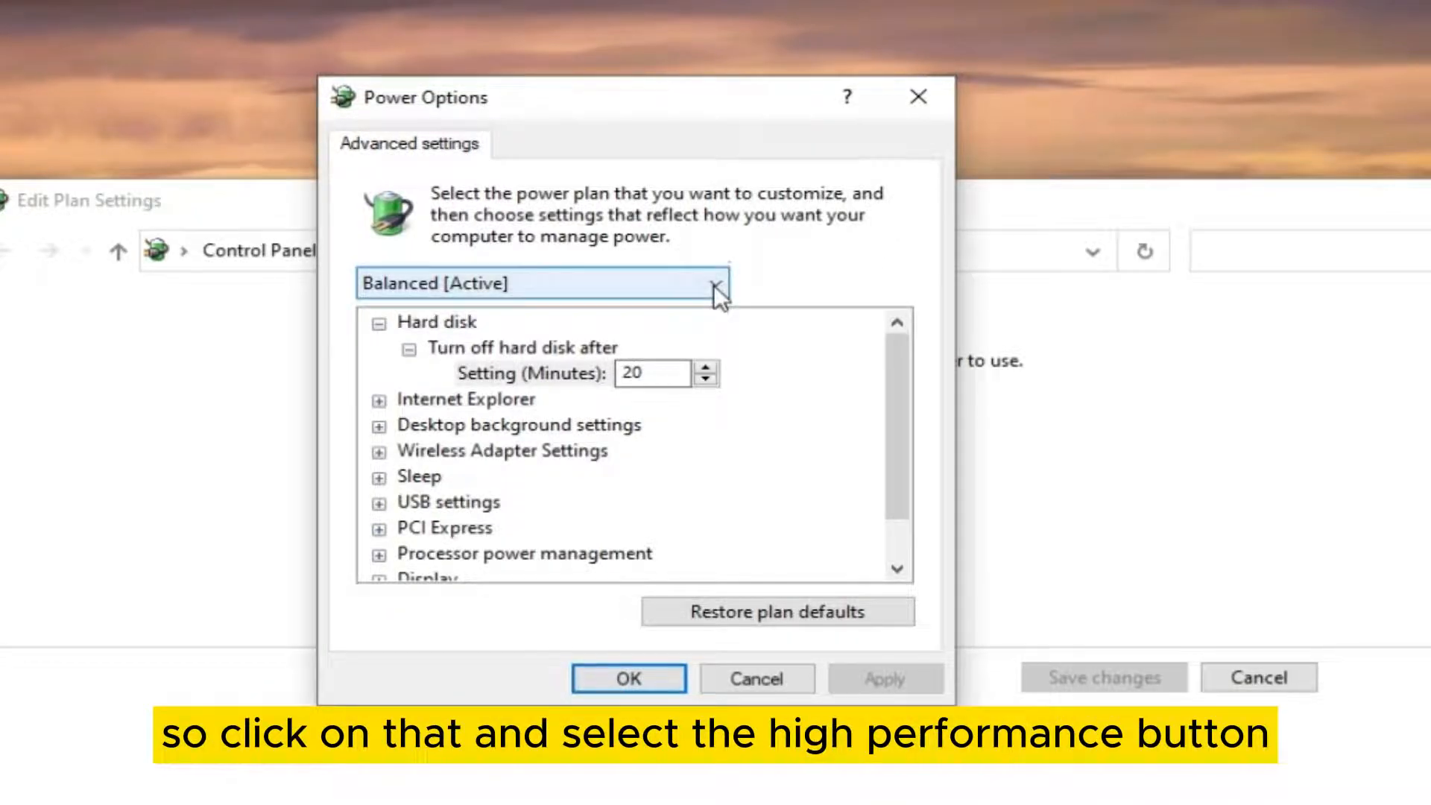
click(716, 284)
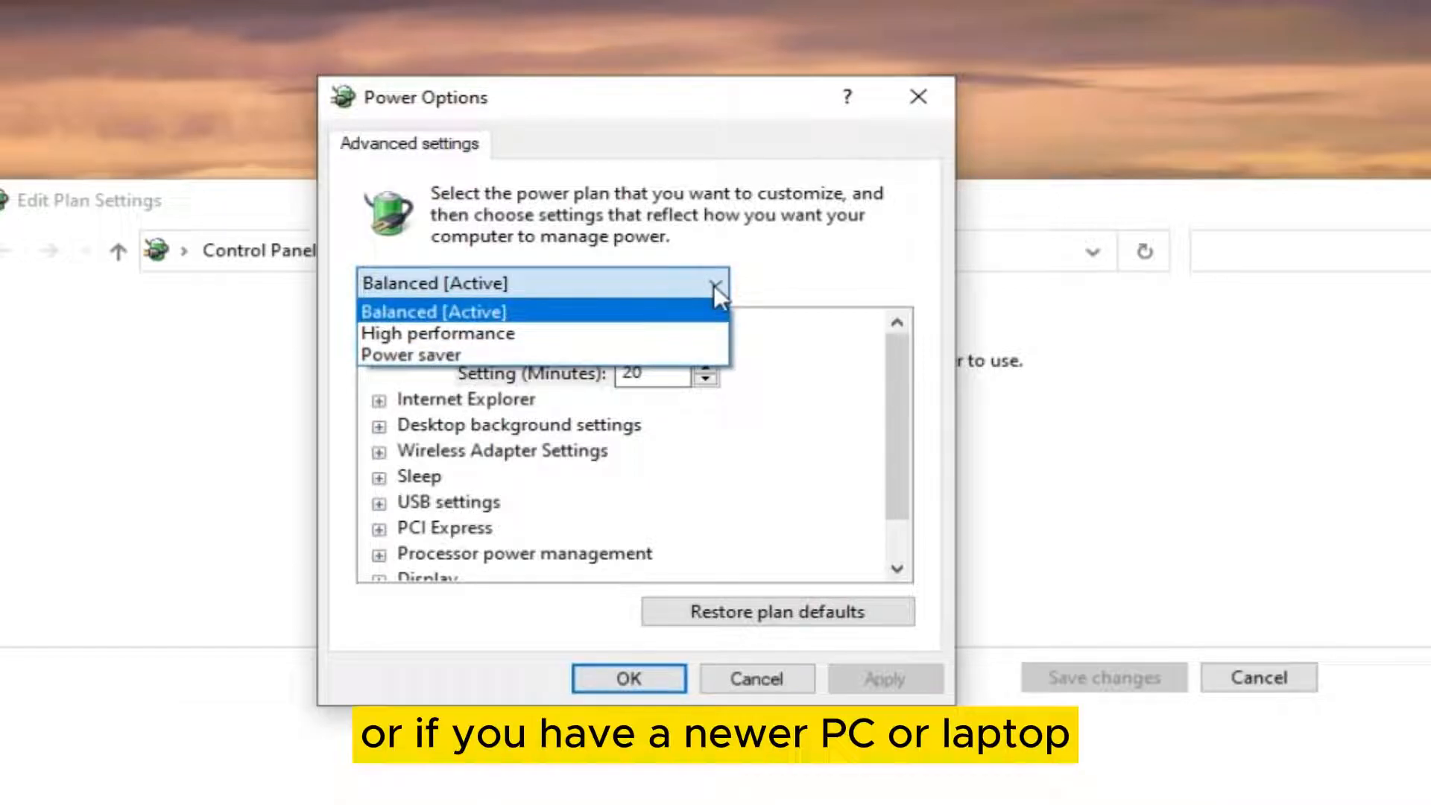
mouse_move(684, 333)
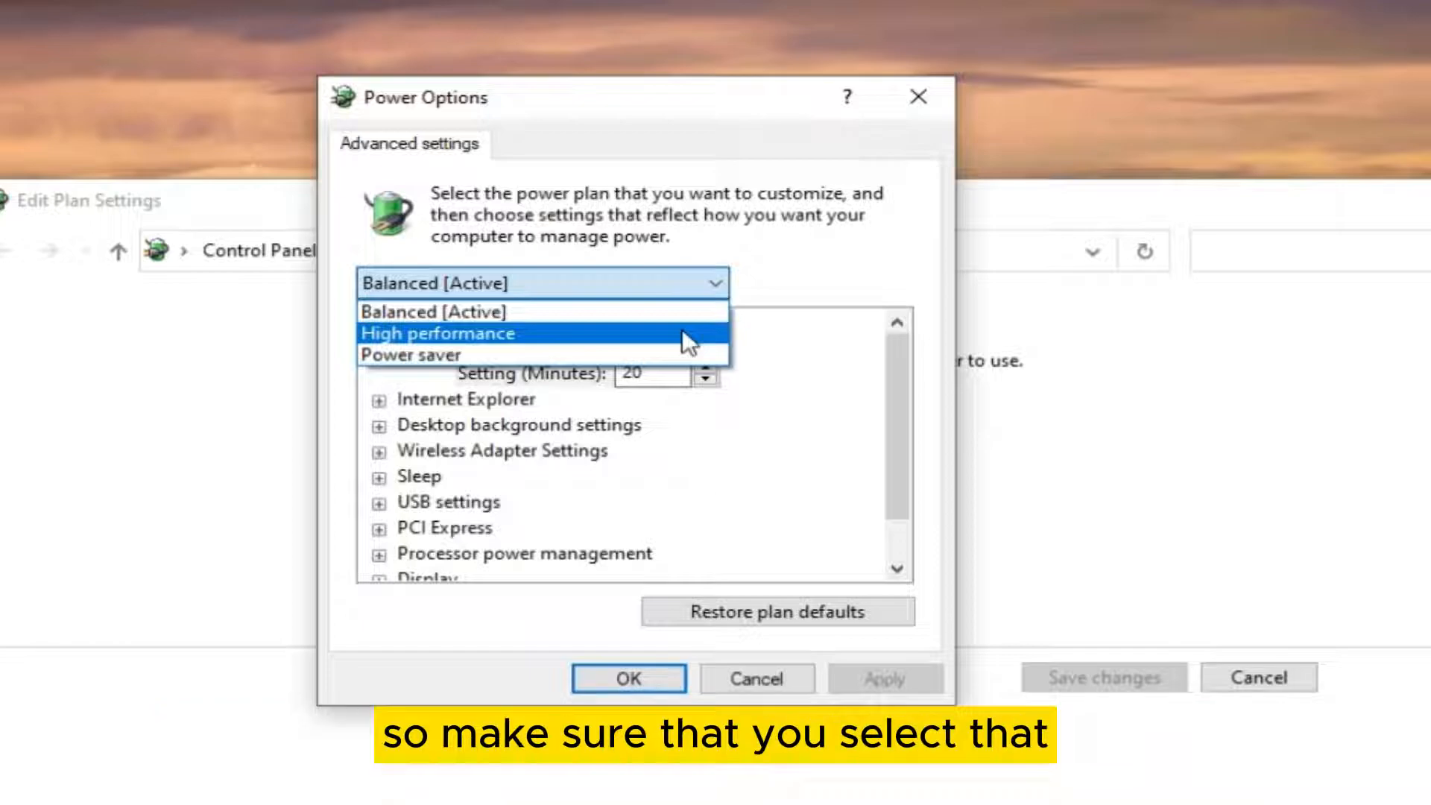
click(438, 333)
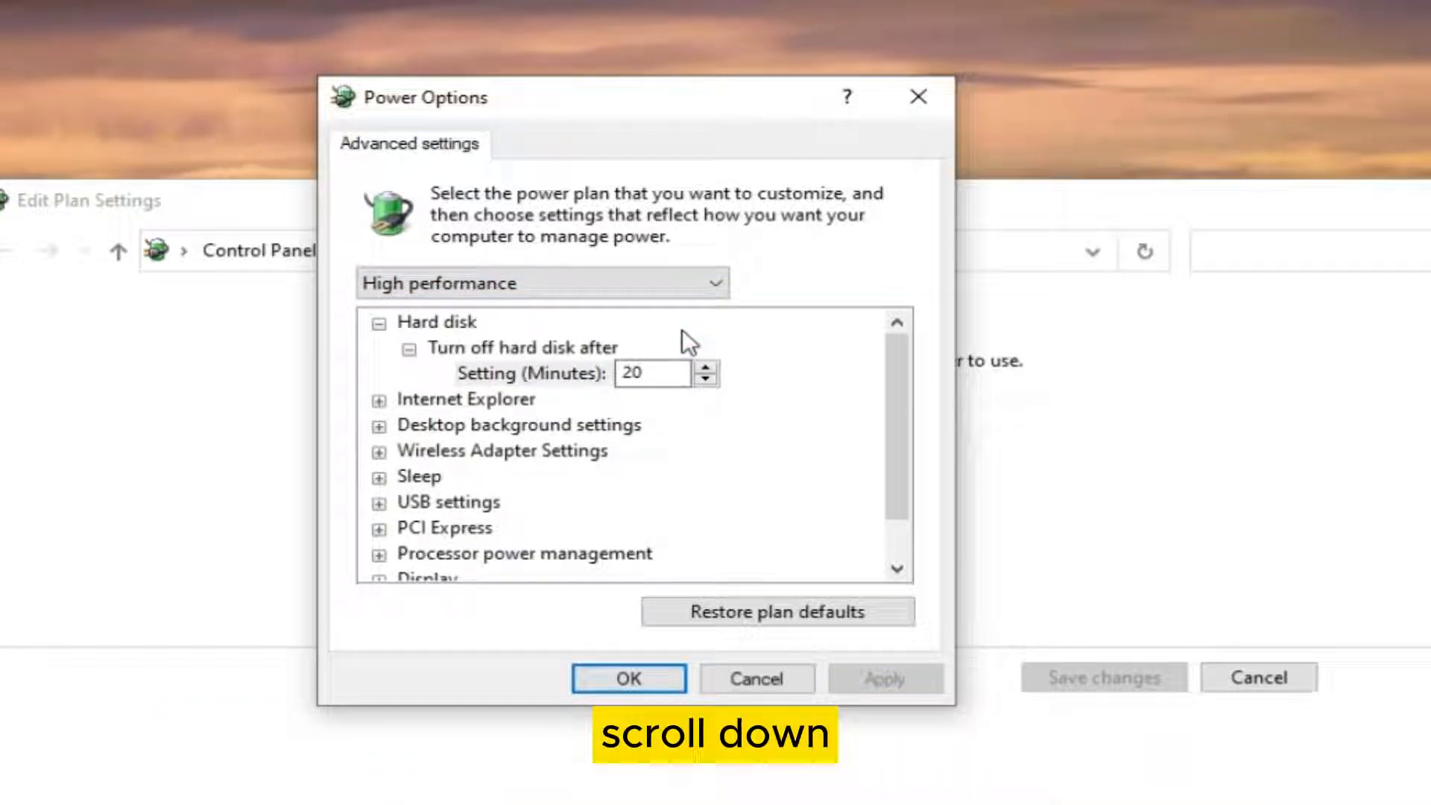
Expand Processor power management to confirm minimum 0% and maximum 100%, then apply
scroll(down, 3)
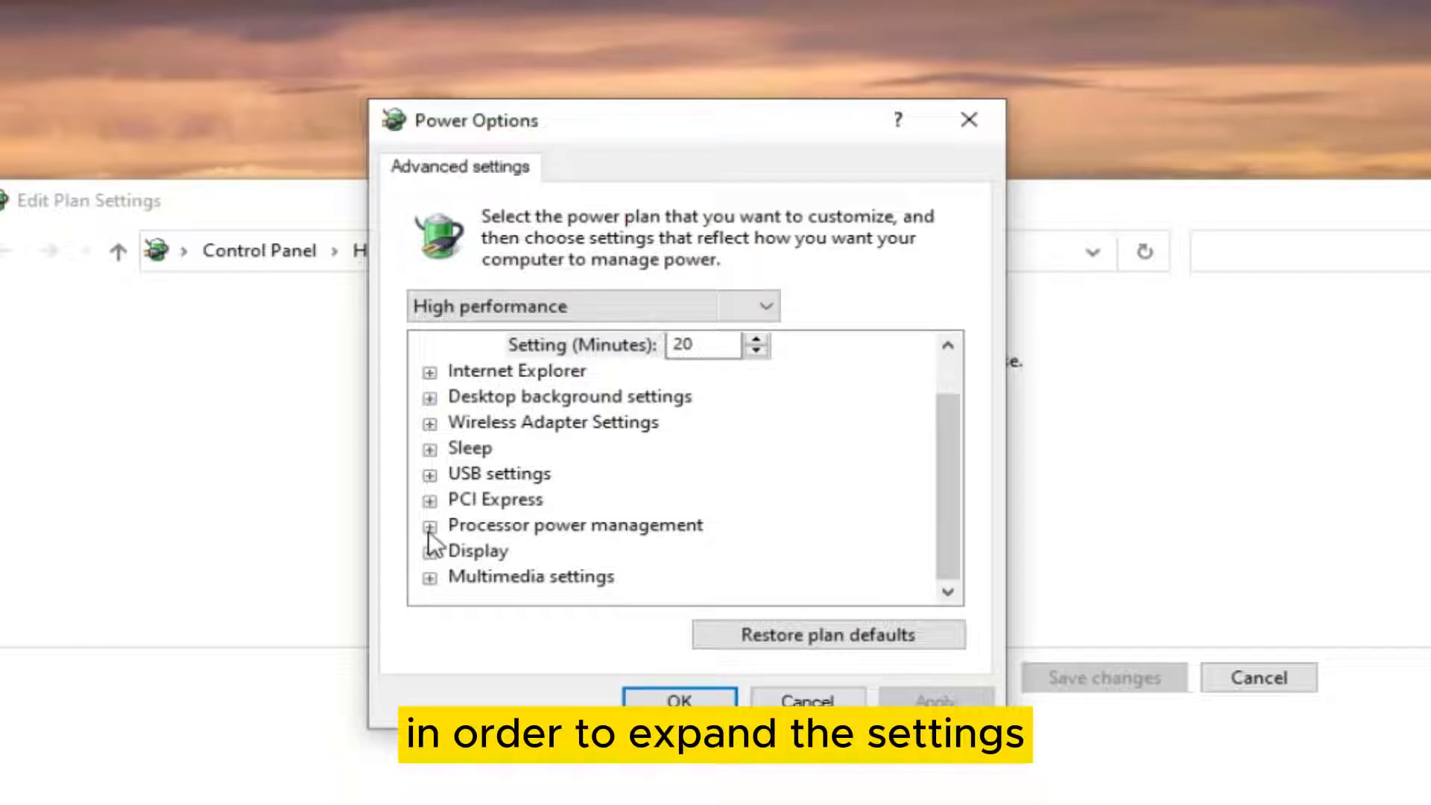
click(431, 525)
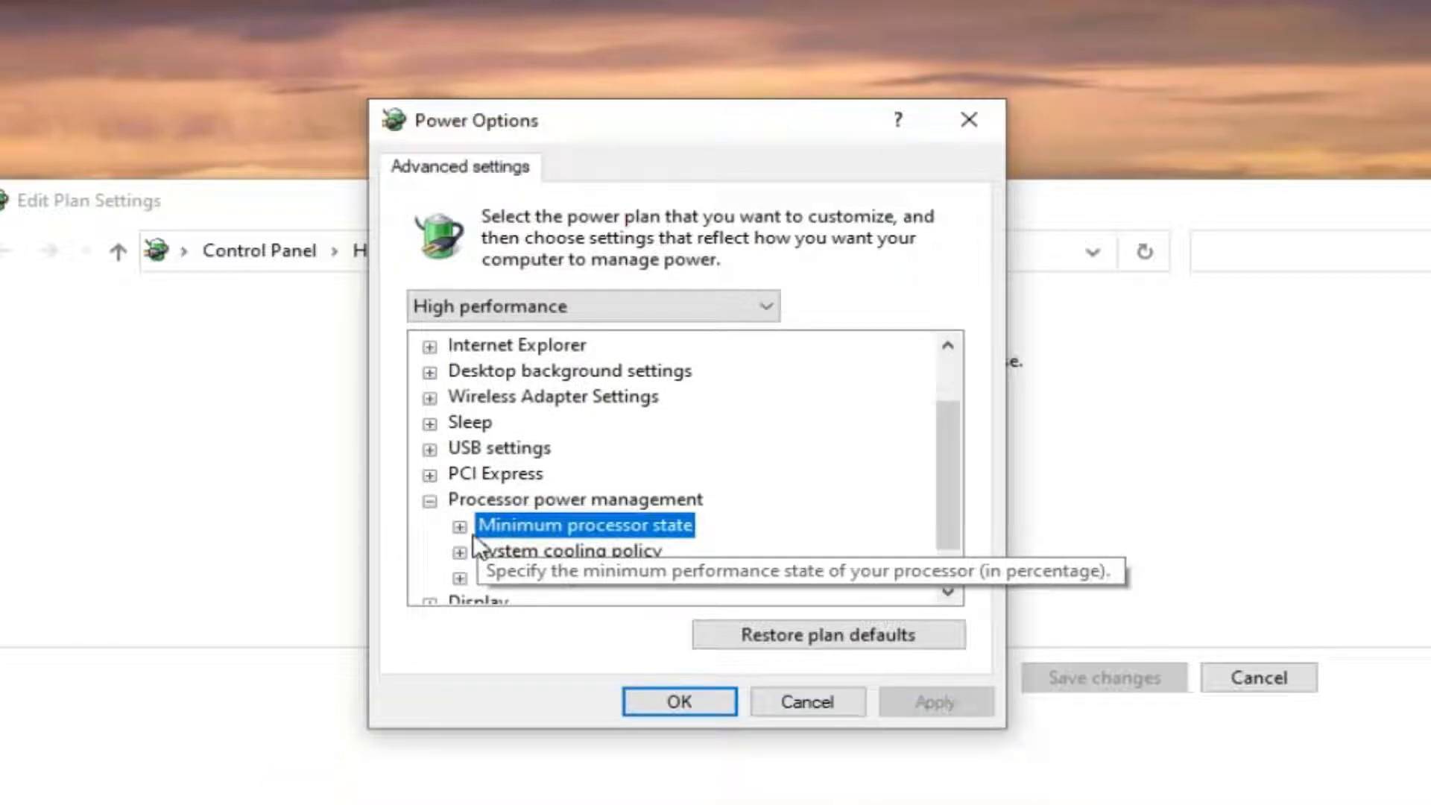
click(459, 526)
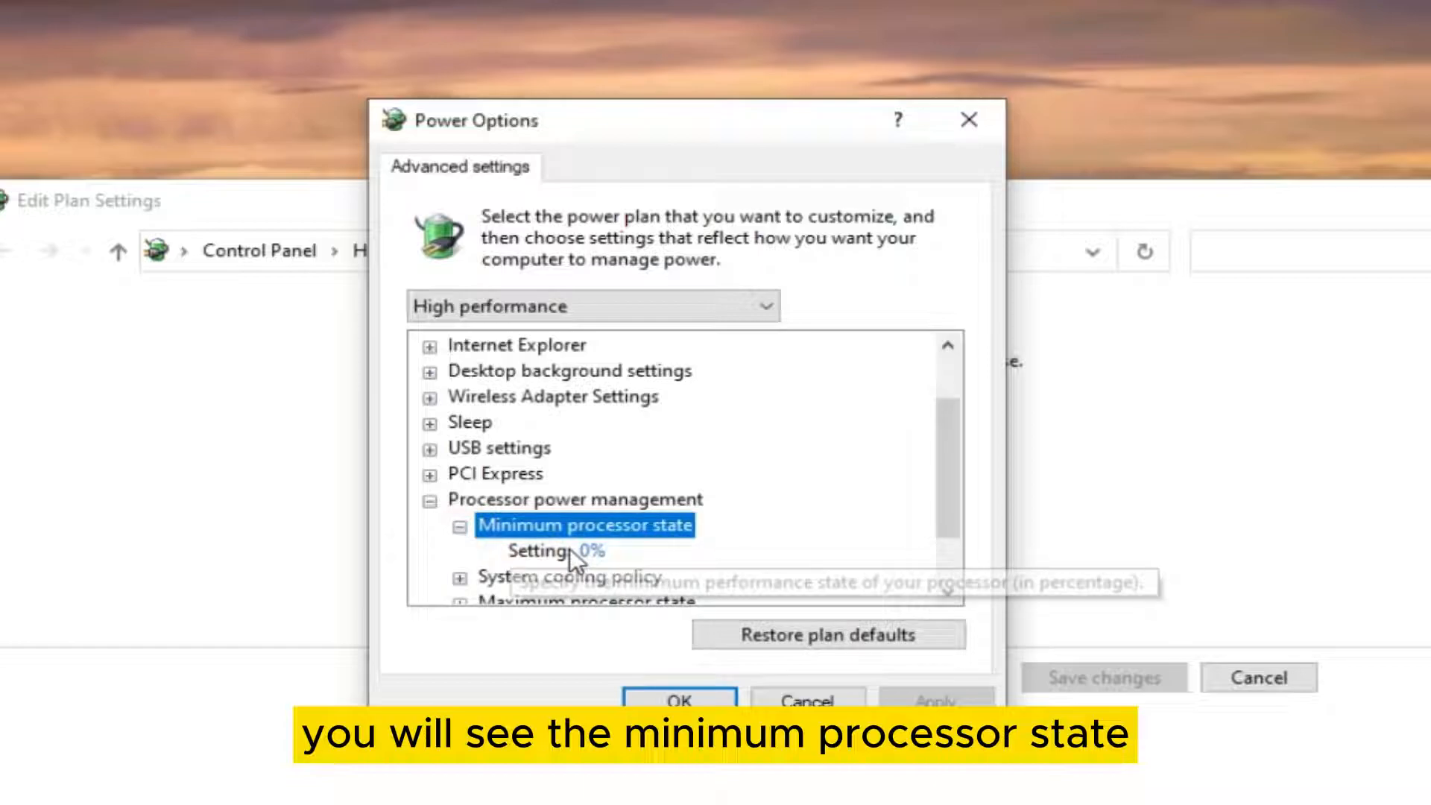
scroll(down, 3)
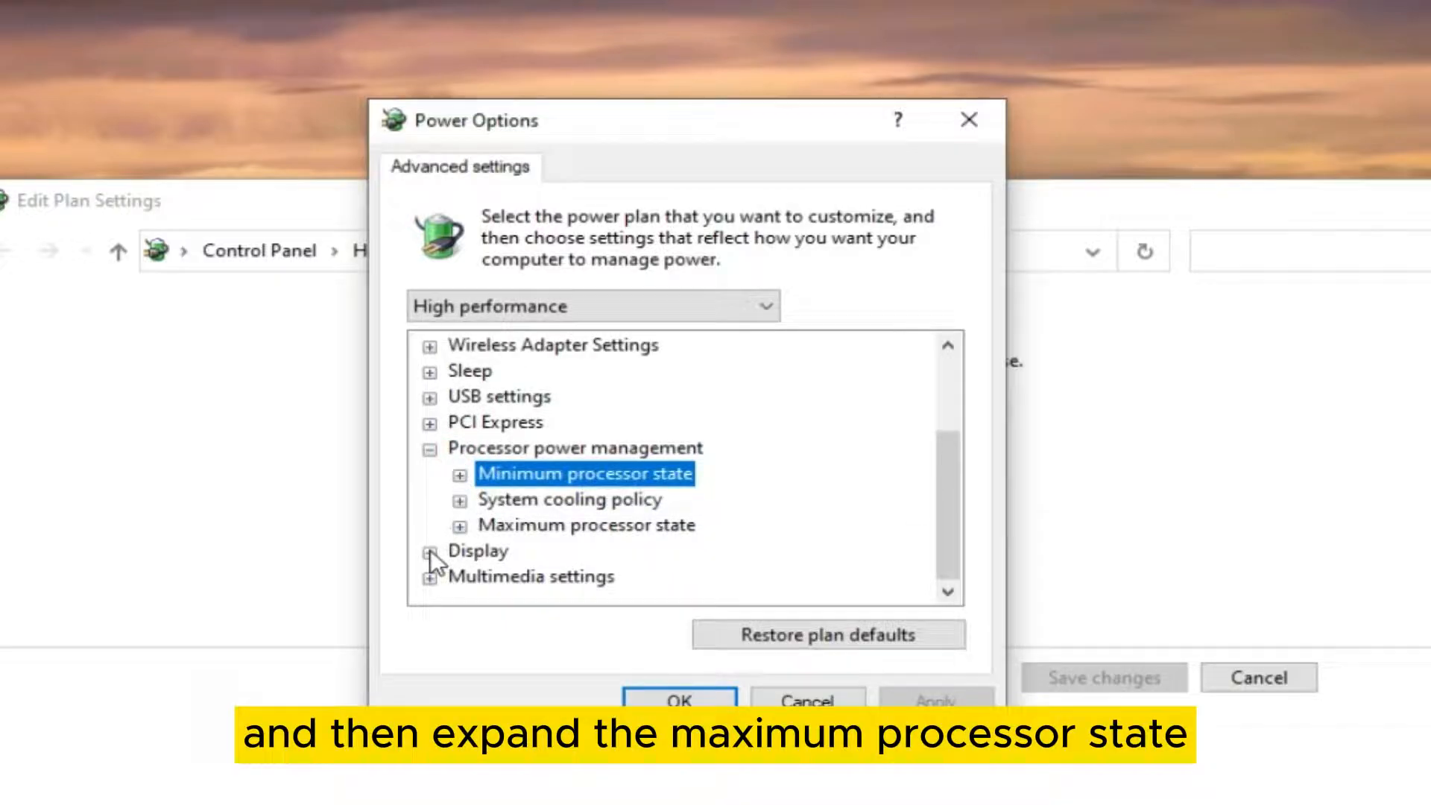
click(460, 525)
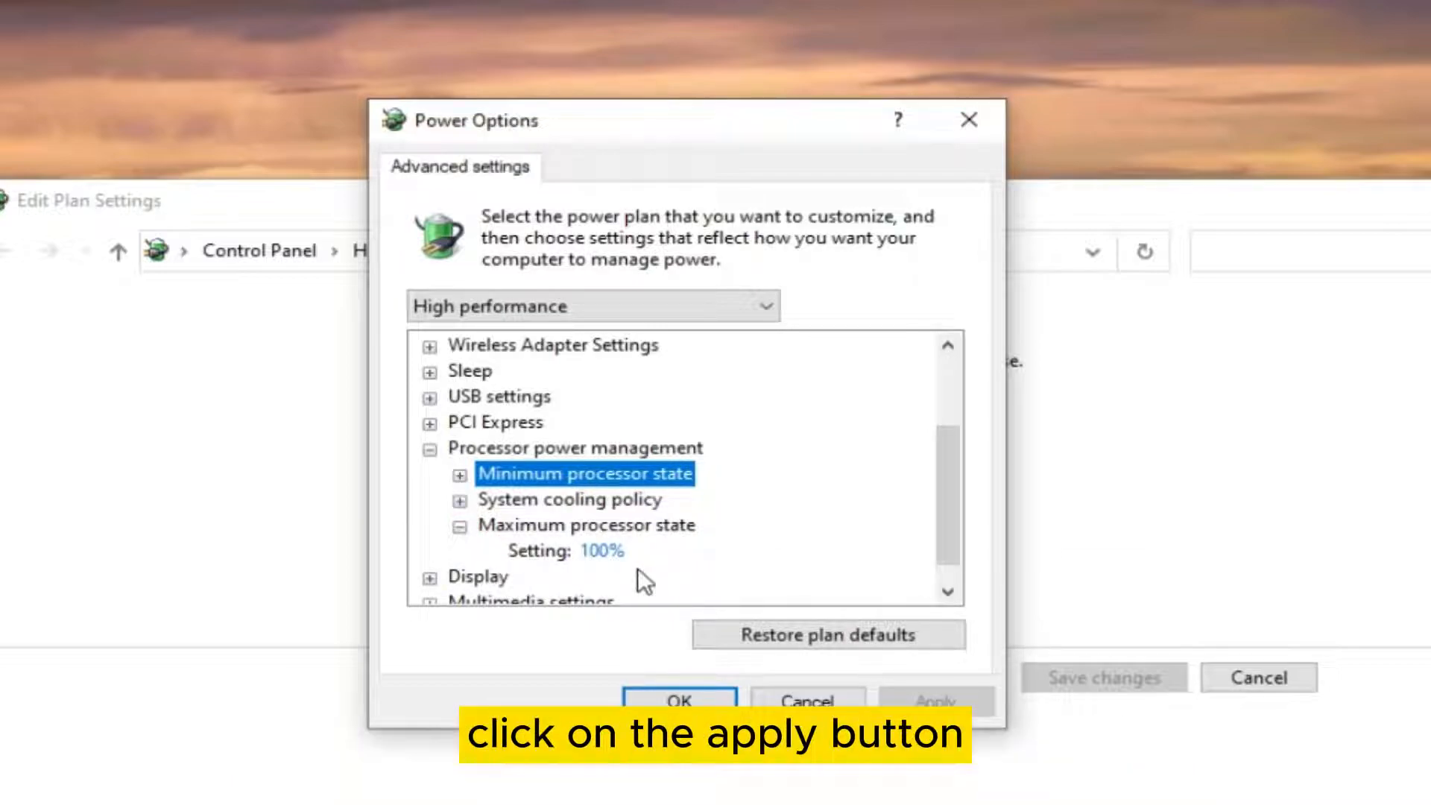
click(931, 700)
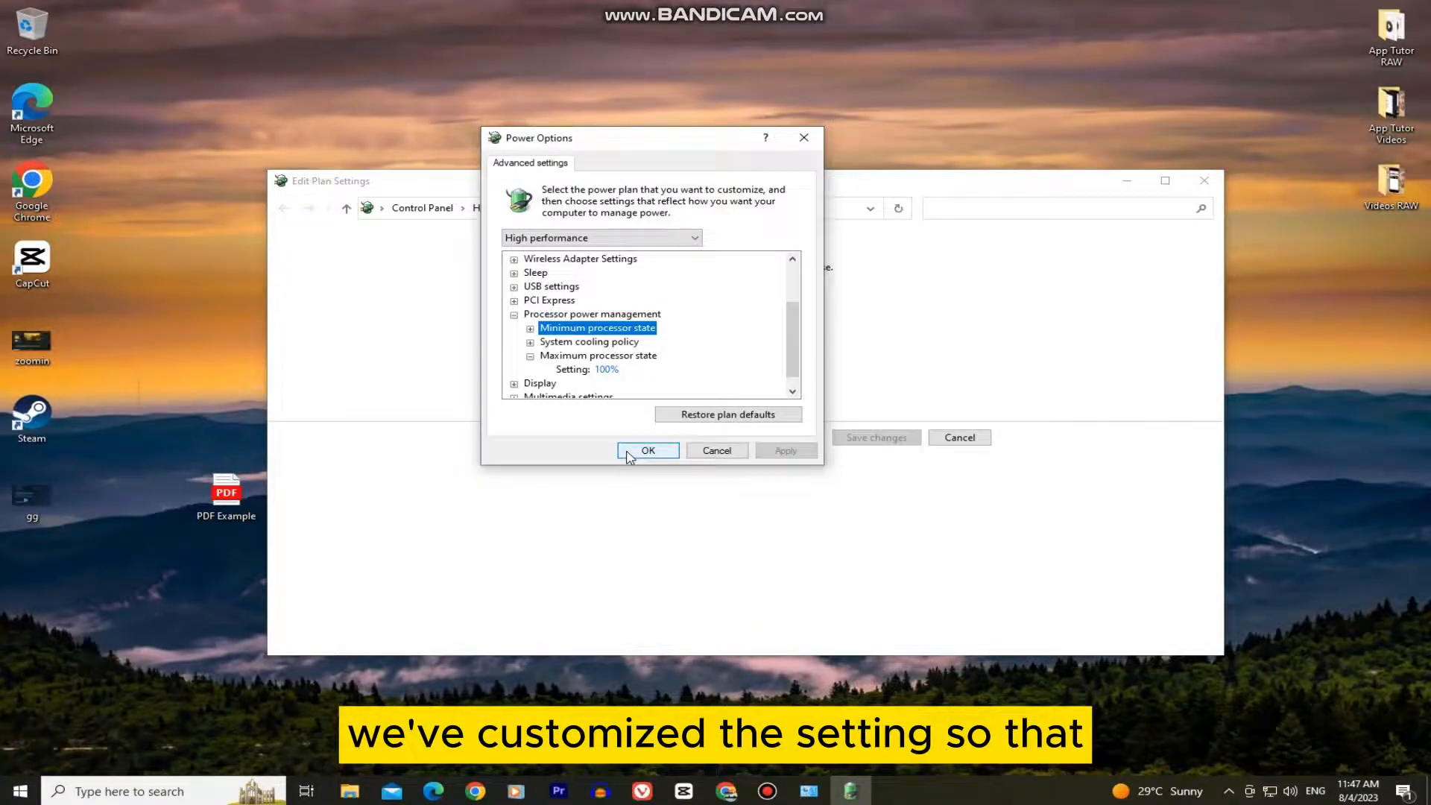
Confirm the advanced power settings with OK
click(647, 450)
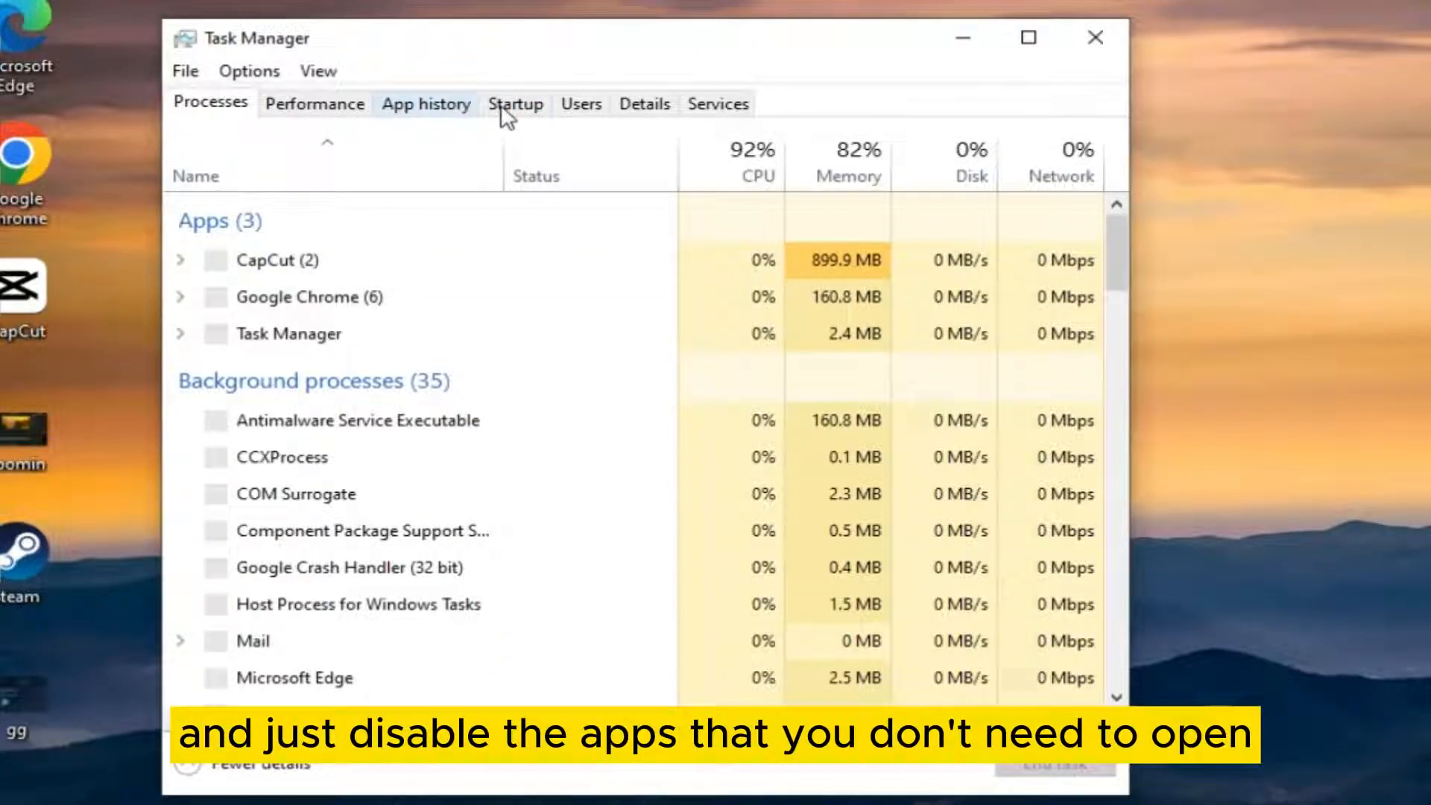
On the Startup tab, disable OneDrive, Steam, Windows Security notification and CCXProcess
click(515, 102)
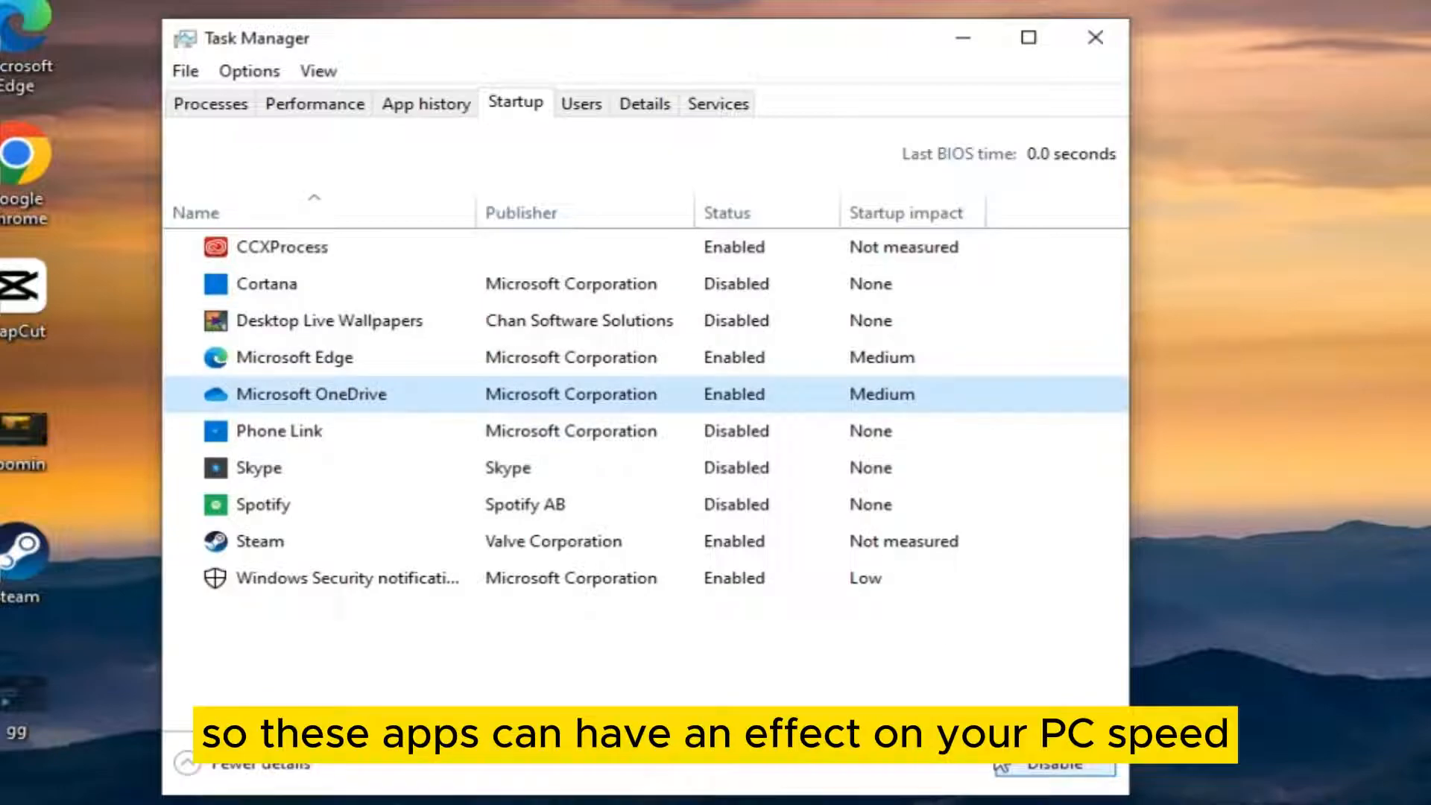
click(1053, 763)
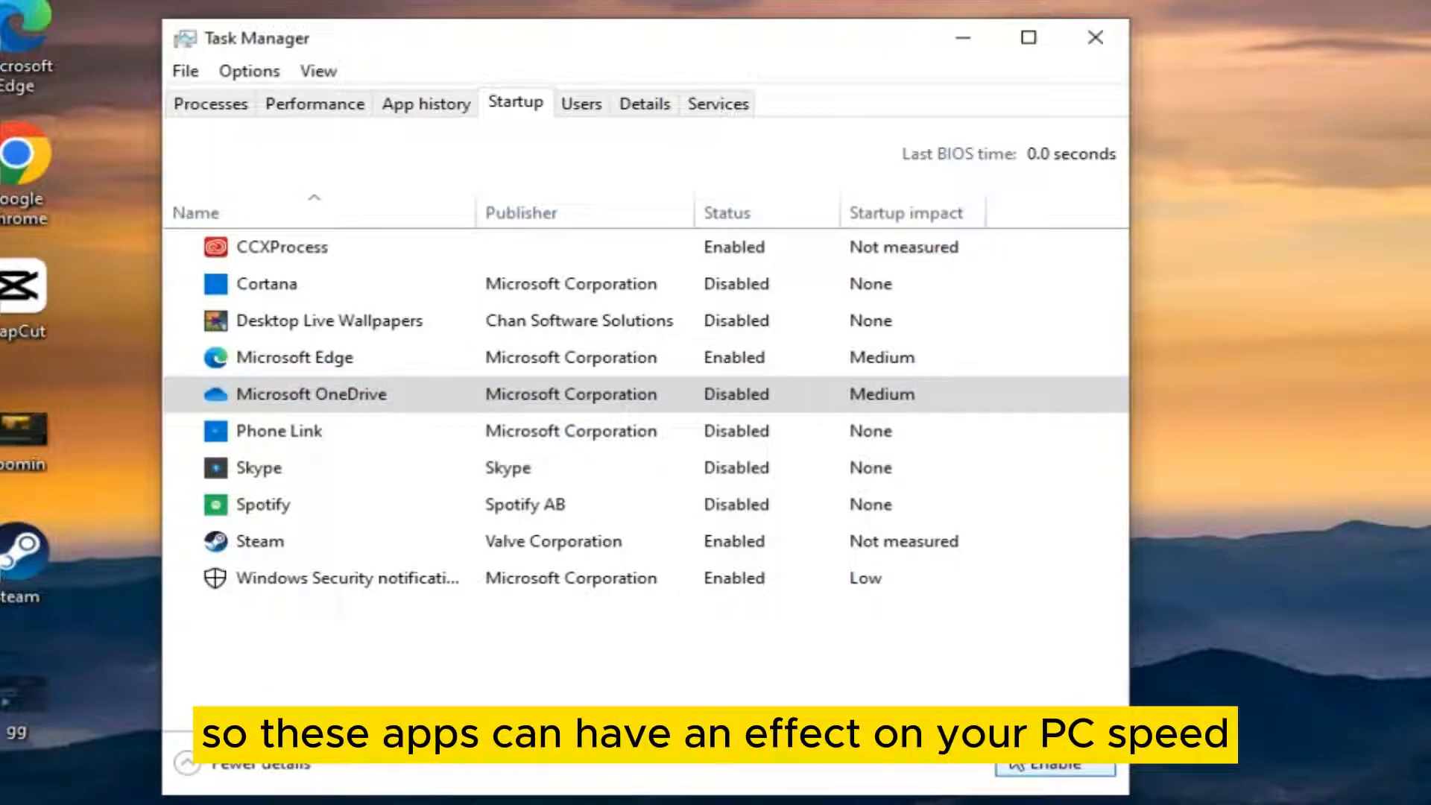
click(274, 540)
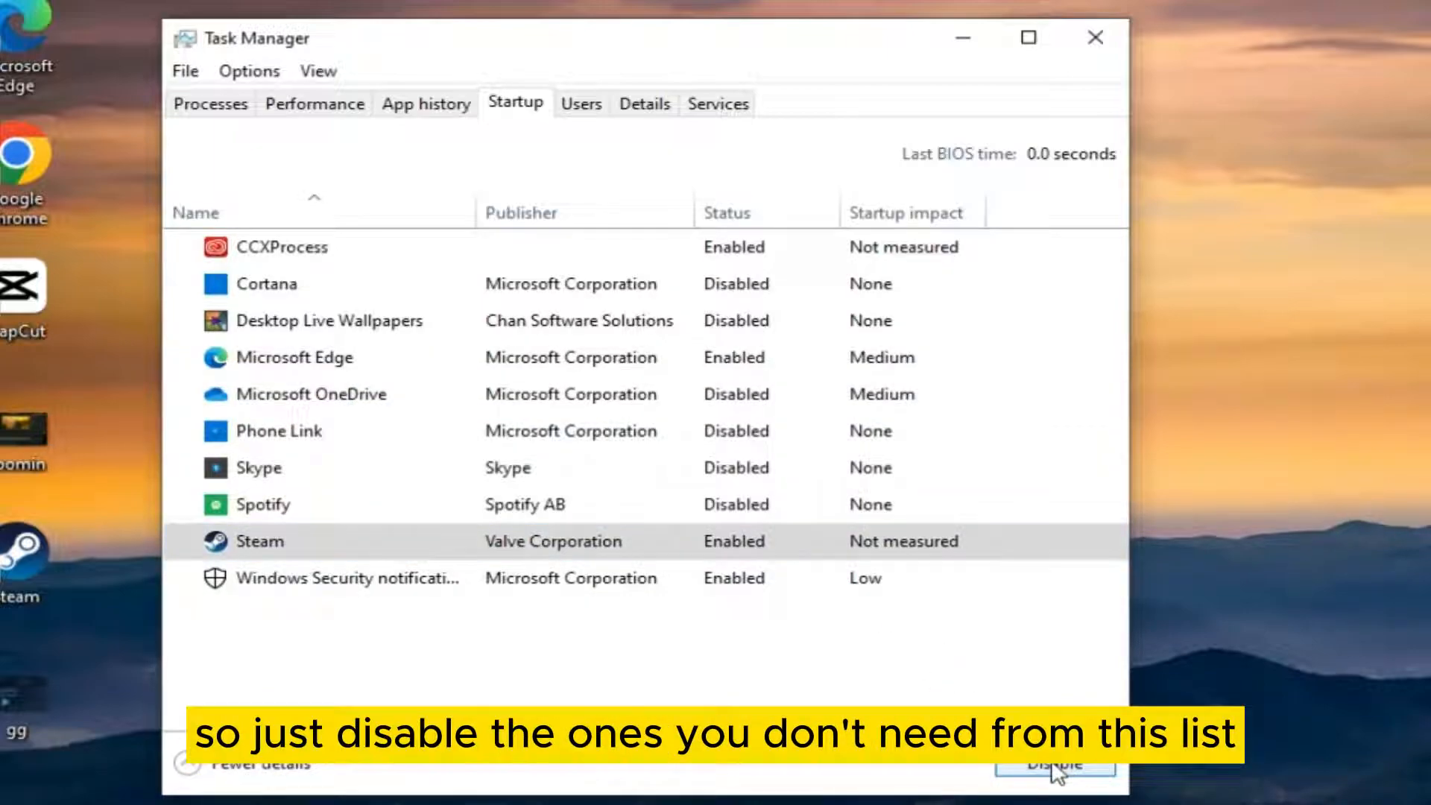
click(1054, 764)
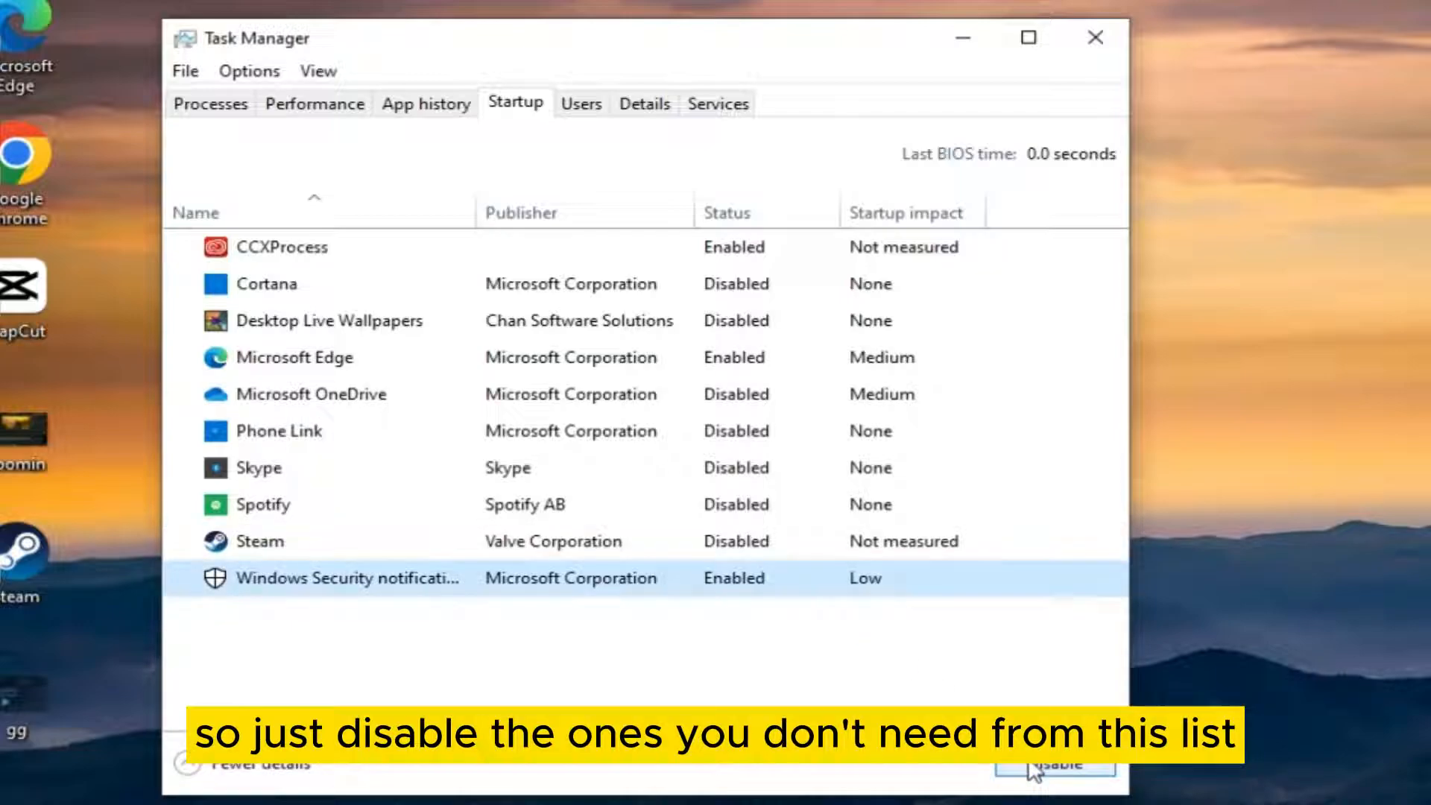
click(1054, 762)
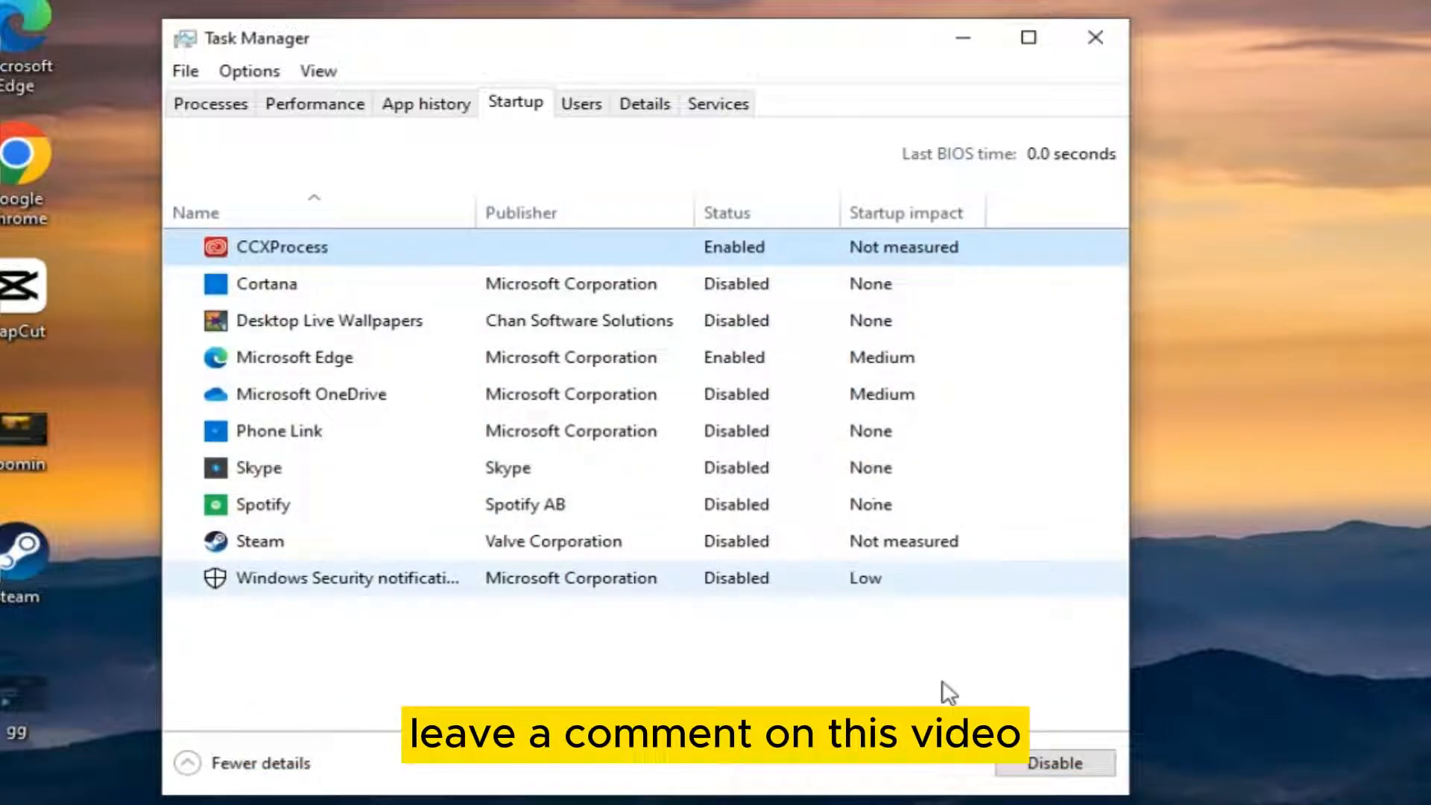
click(1054, 763)
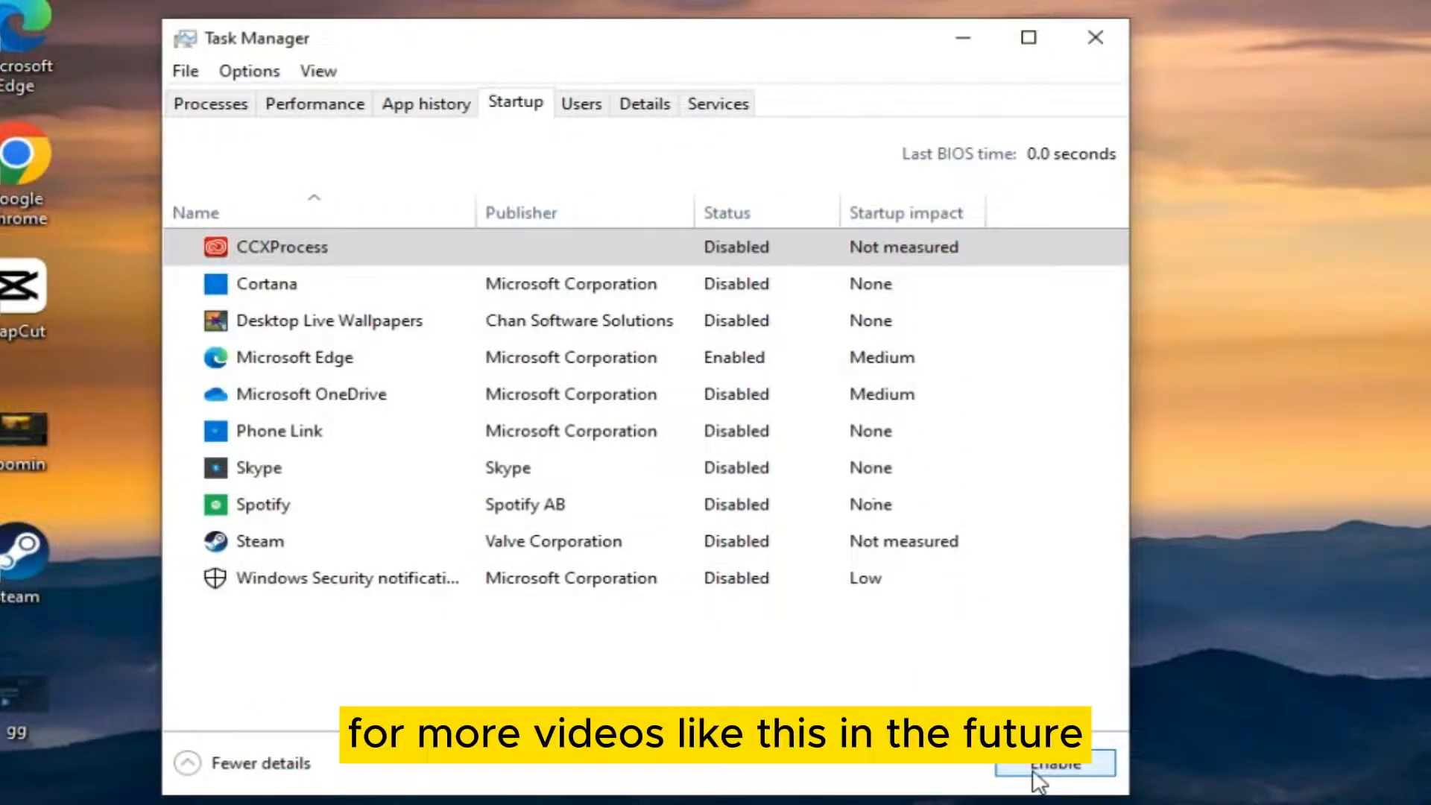